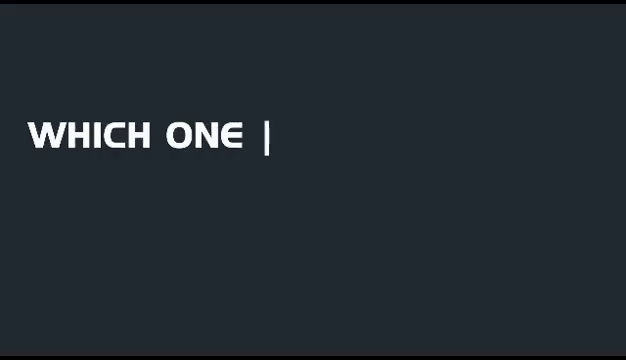
text(OF THE PROGRAMMING LANGUAGES IS YOUR)
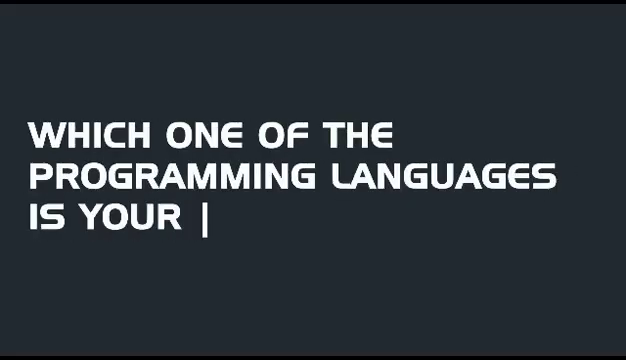